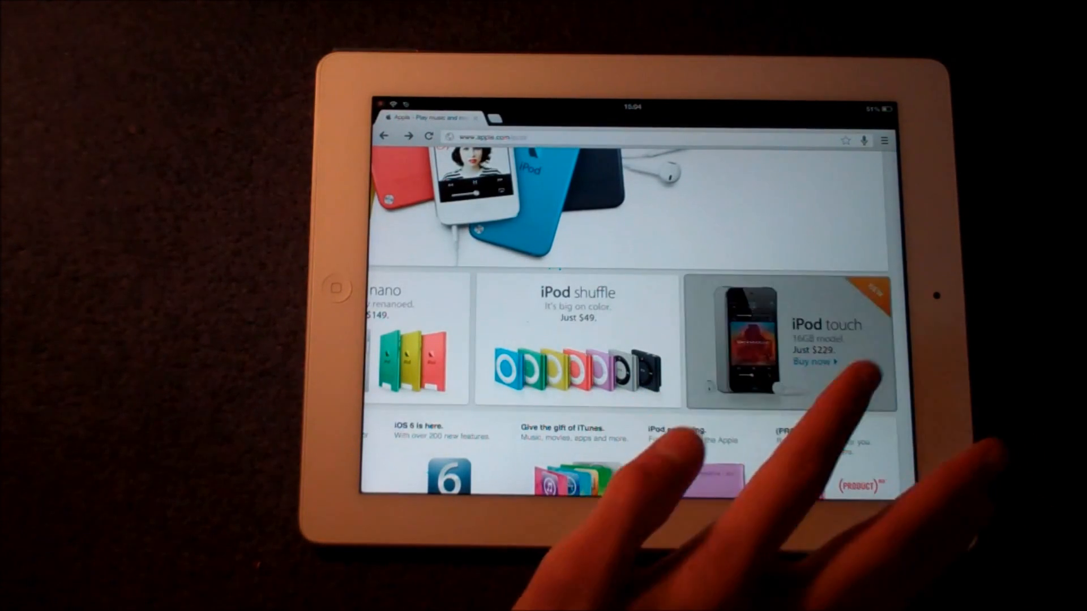
# - Choose Buy now on the iPod touch 16GB $229 banner
pyautogui.click(814, 361)
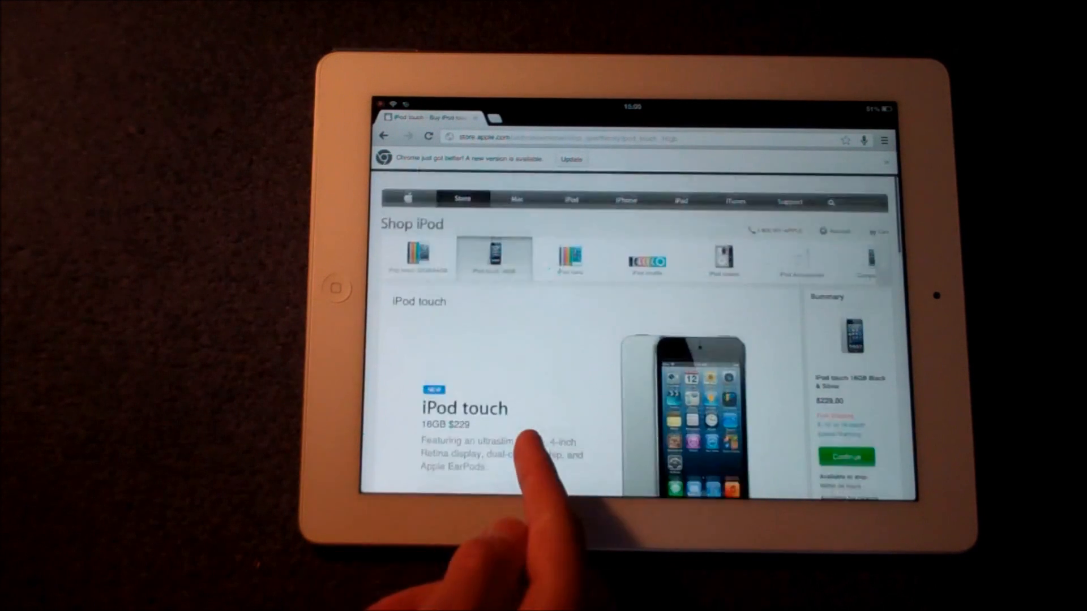
# - Scroll to the iPod touch color and 32GB/64GB capacity options
pyautogui.scroll(3)
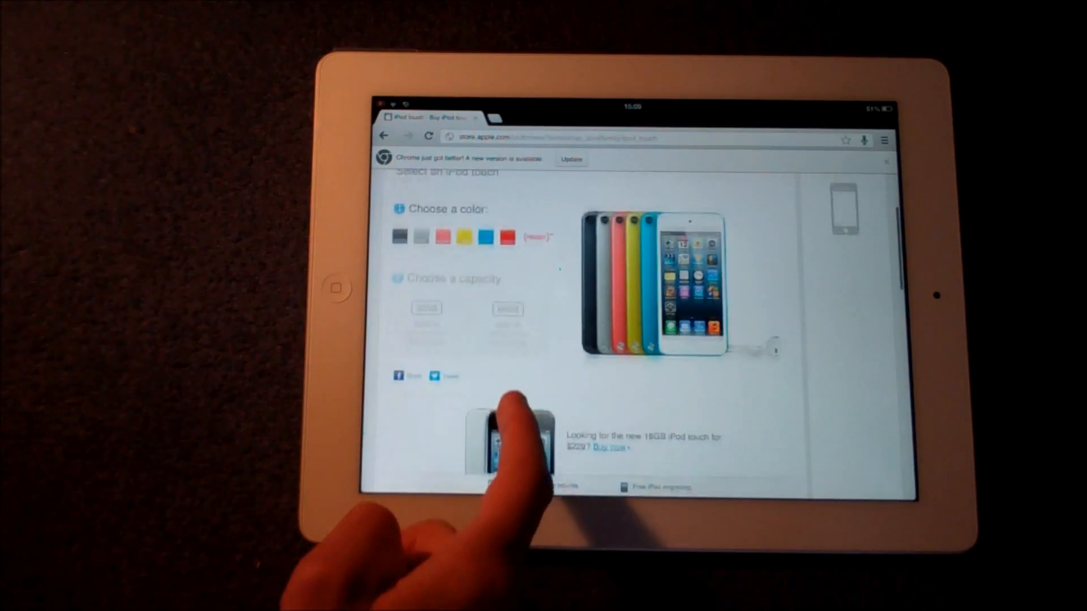
pyautogui.scroll(-3)
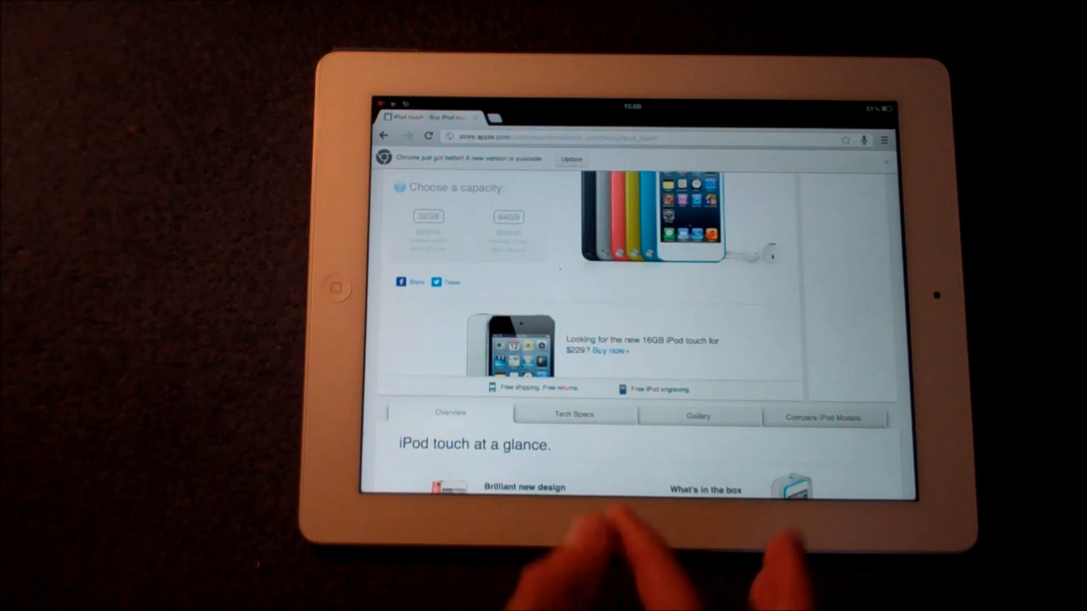